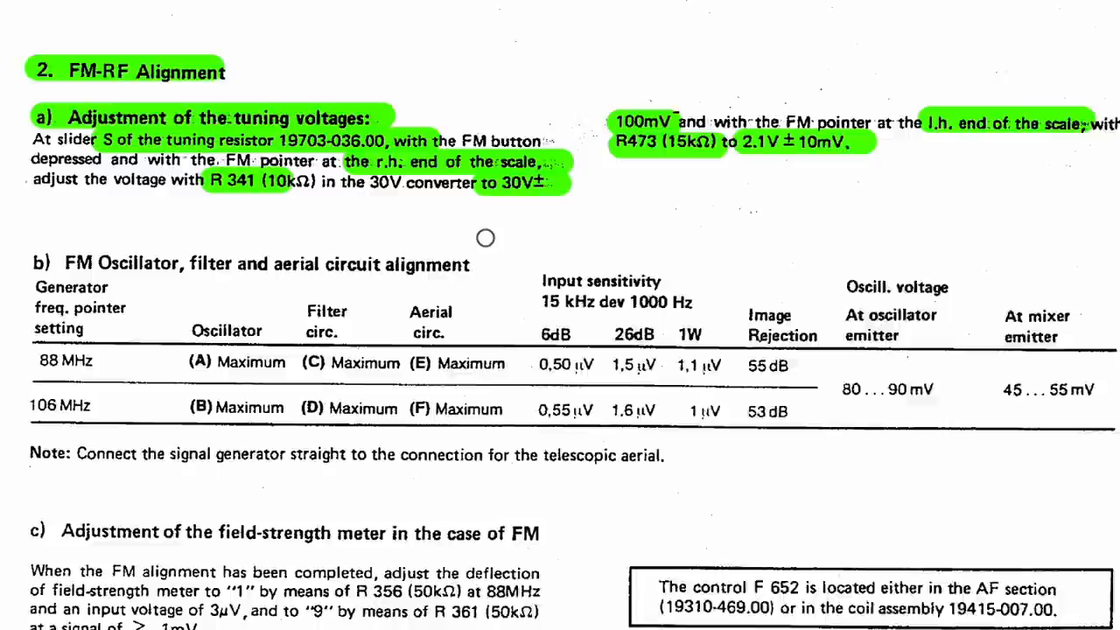
{"action": "scroll", "scroll_direction": "down", "scroll_amount": 3}
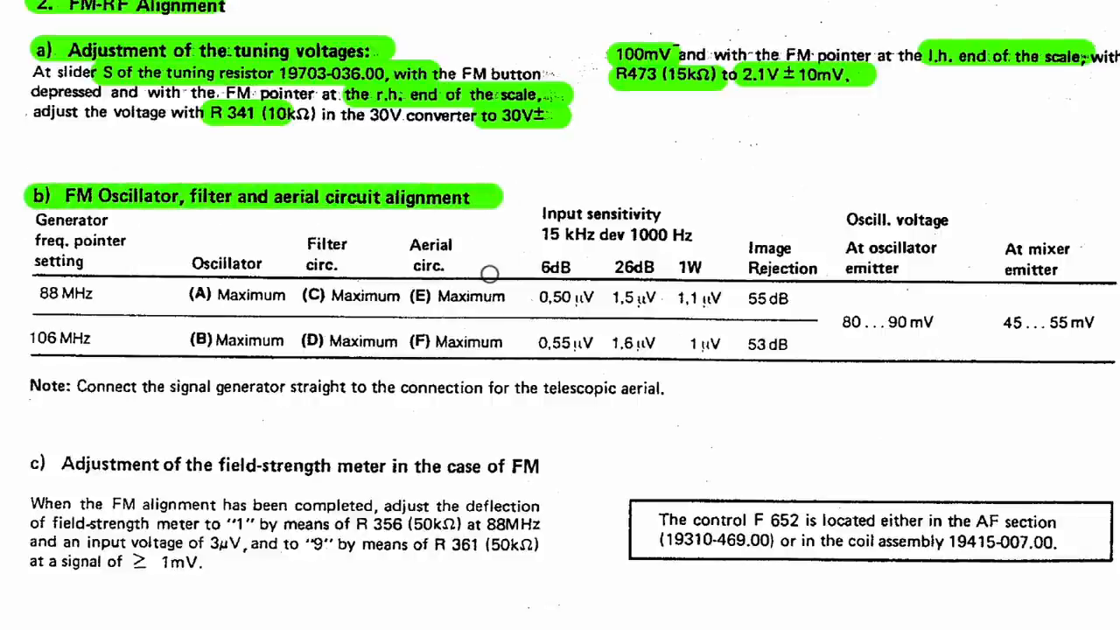
{"action": "mouse_move", "coordinate": [135, 258]}
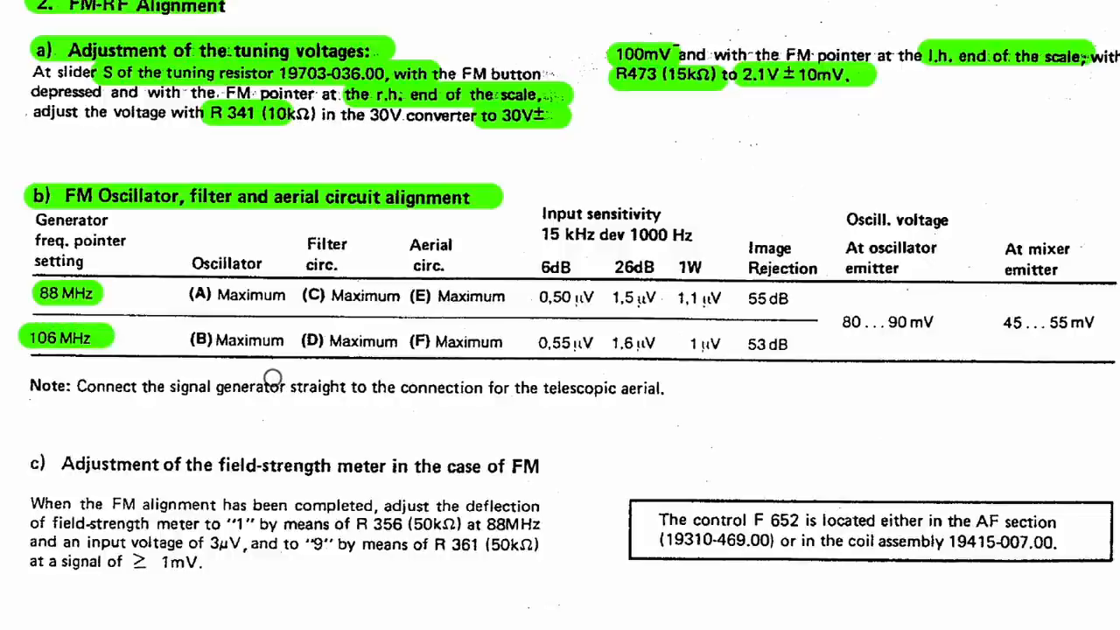
{"action": "mouse_move", "coordinate": [236, 272]}
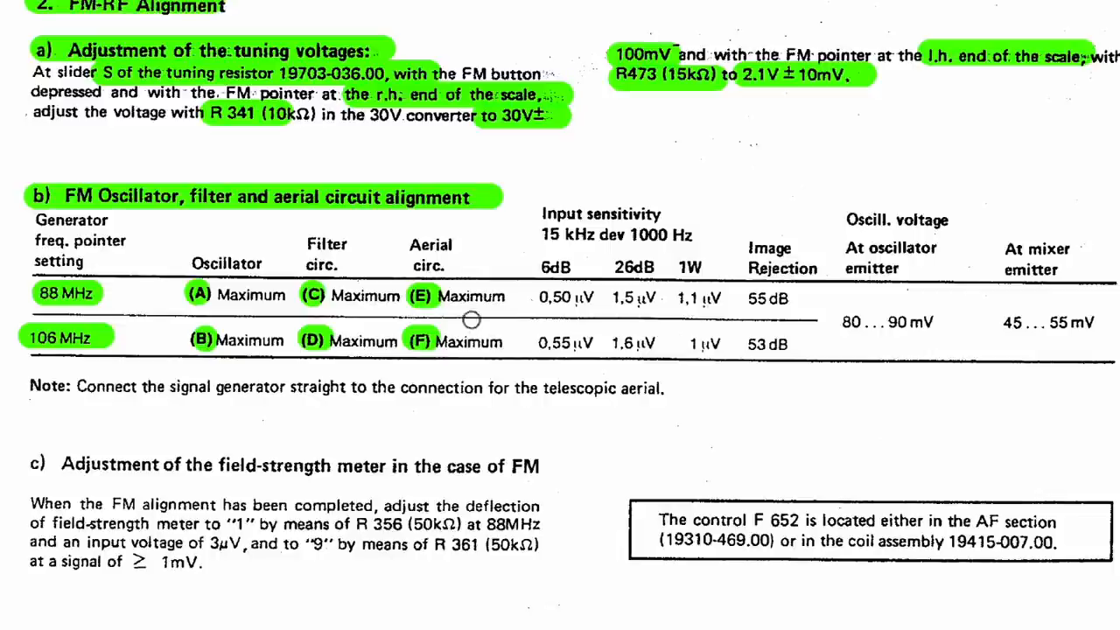
{"action": "mouse_move", "coordinate": [427, 322]}
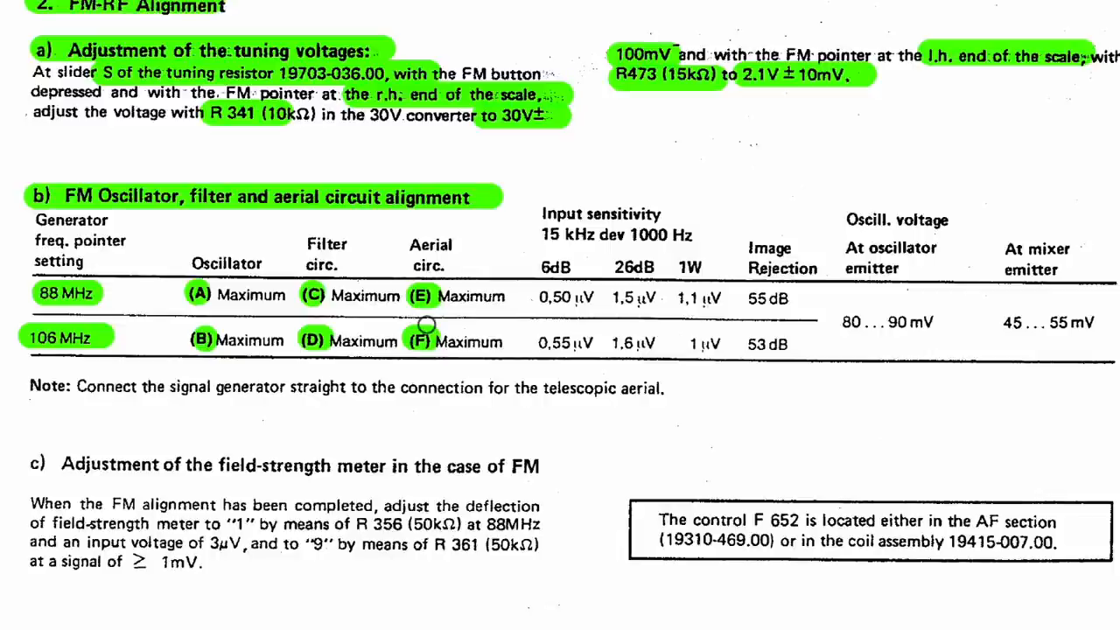
{"action": "mouse_move", "coordinate": [296, 394]}
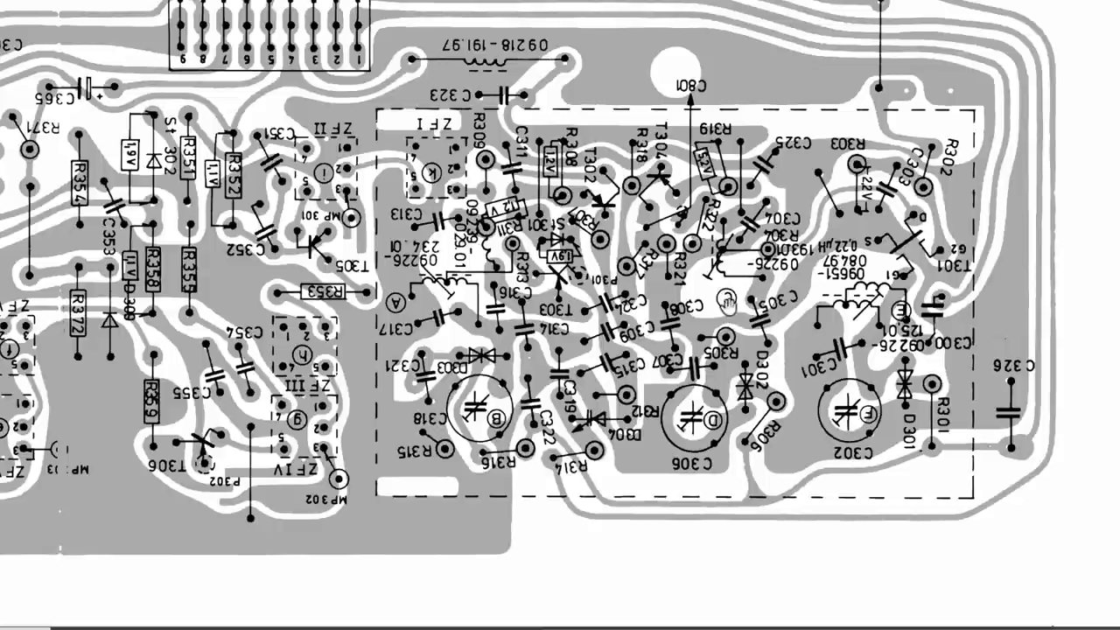
{"action": "mouse_move", "coordinate": [466, 280]}
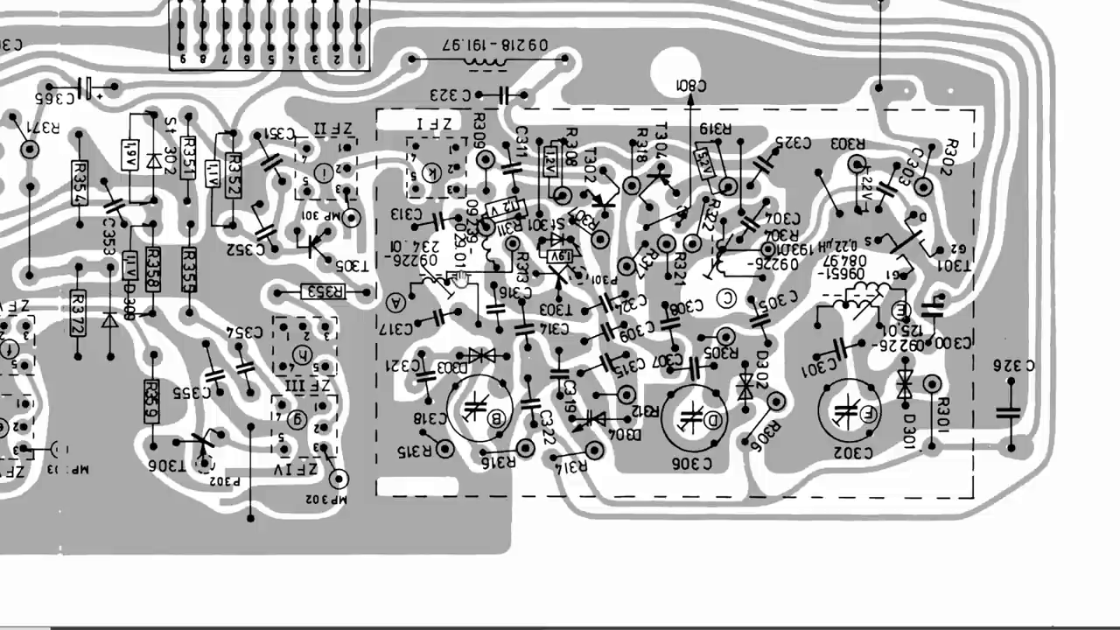
{"action": "mouse_move", "coordinate": [626, 378]}
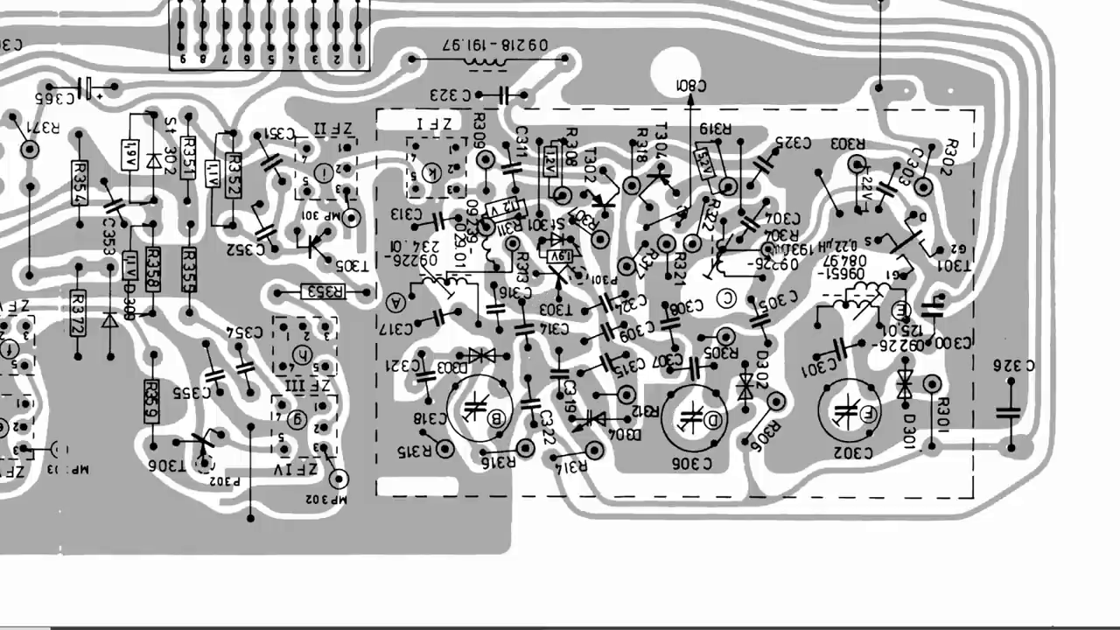
{"action": "mouse_move", "coordinate": [756, 289]}
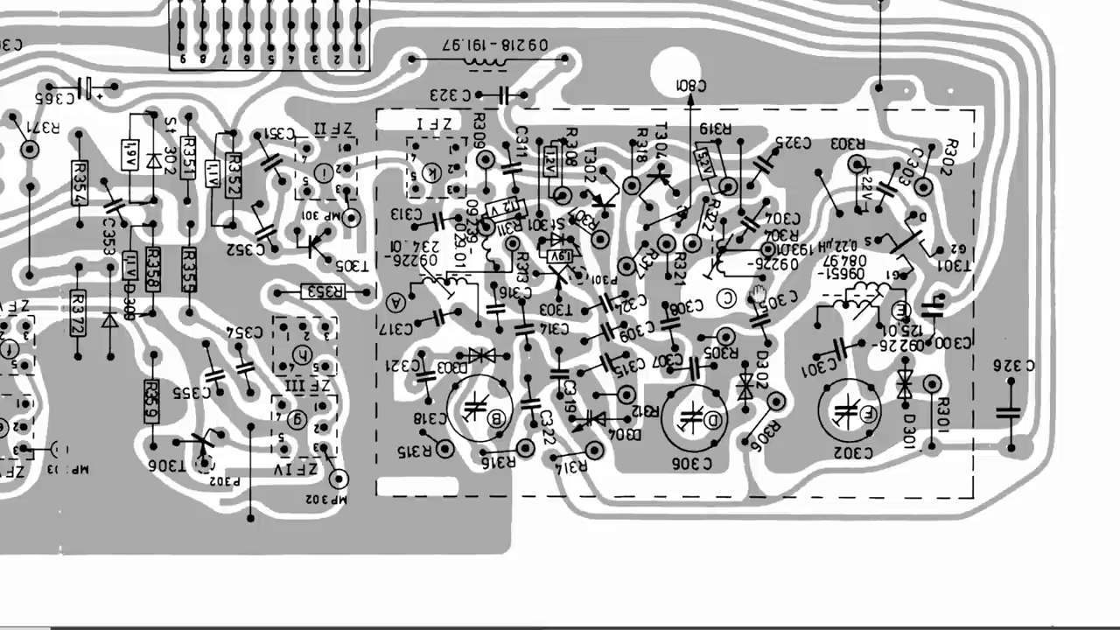